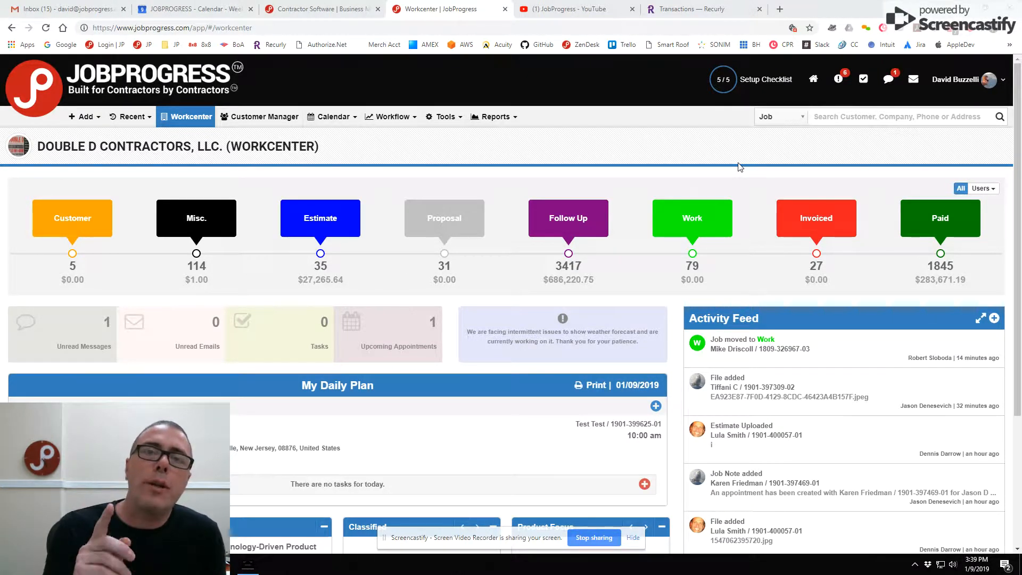
{"action": "mouse_move", "coordinate": [604, 165]}
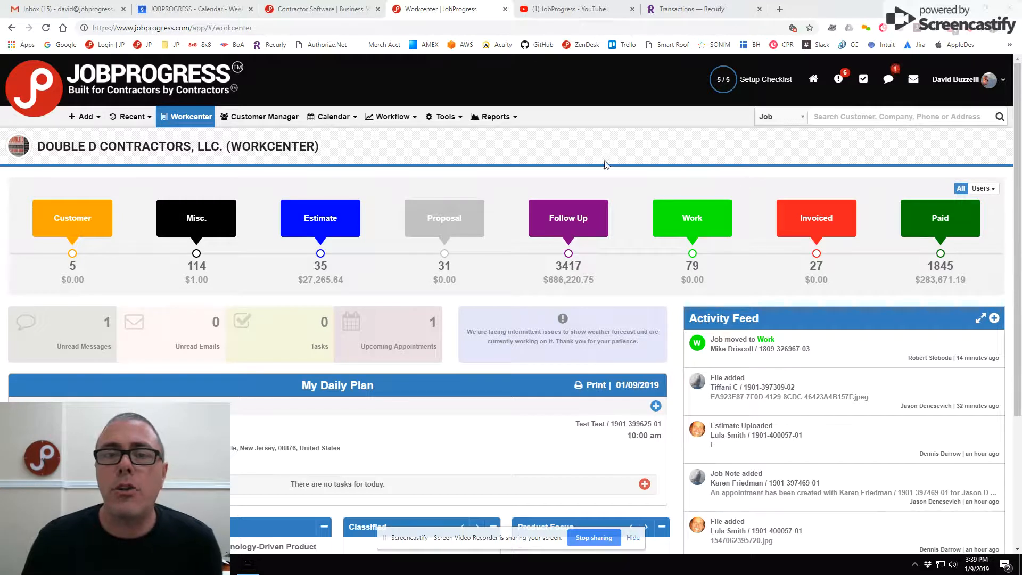
{"action": "mouse_move", "coordinate": [544, 149]}
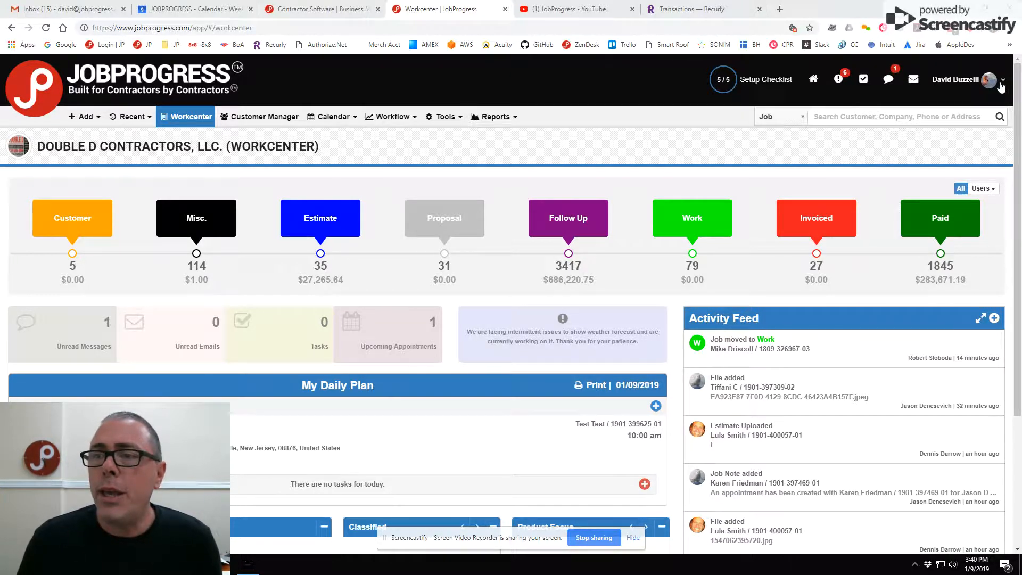
Open Settings from the profile dropdown to show the subcontractors list
{"action": "left_click", "coordinate": [1002, 78]}
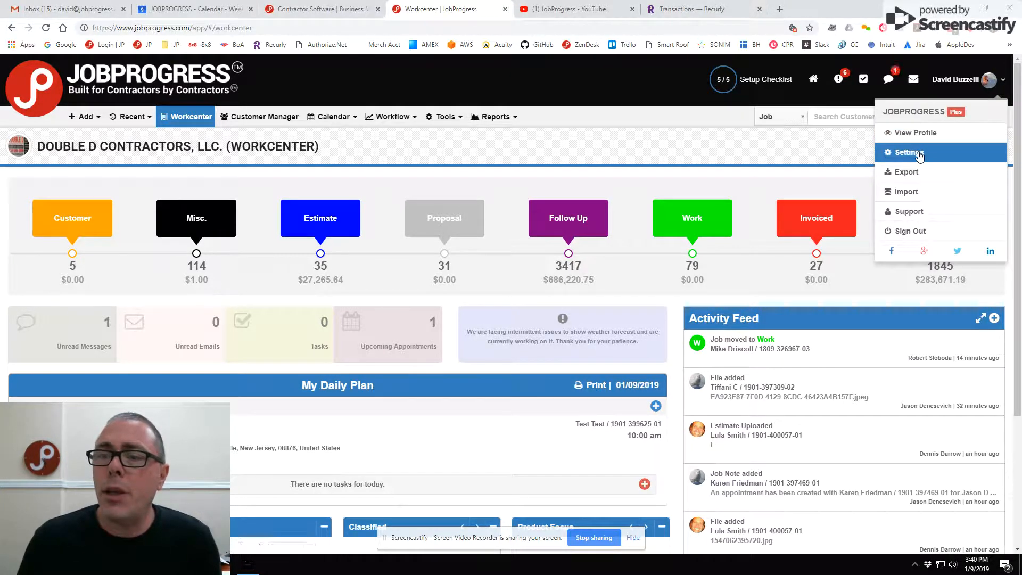
{"action": "left_click", "coordinate": [906, 151]}
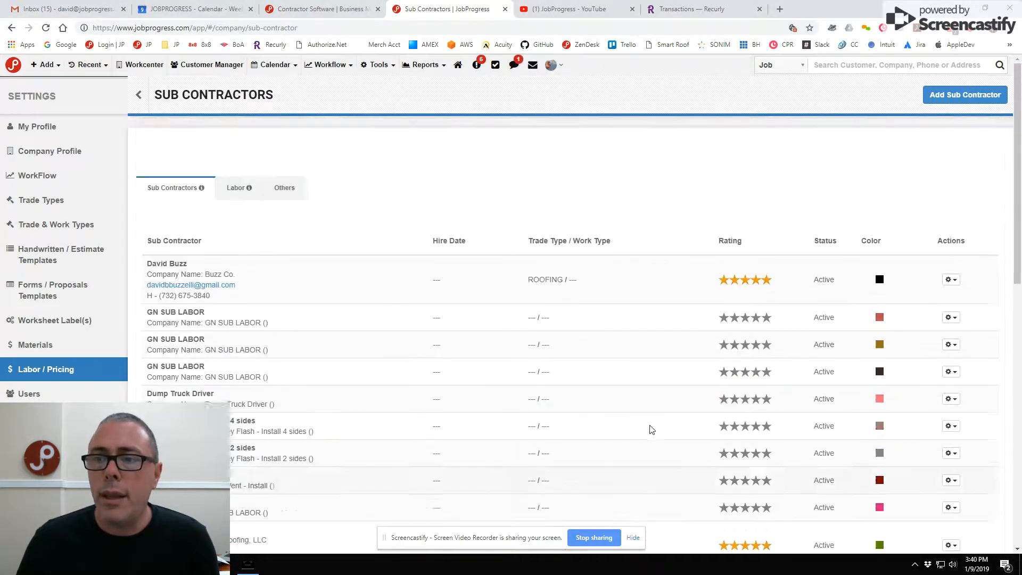
{"action": "left_click", "coordinate": [949, 281]}
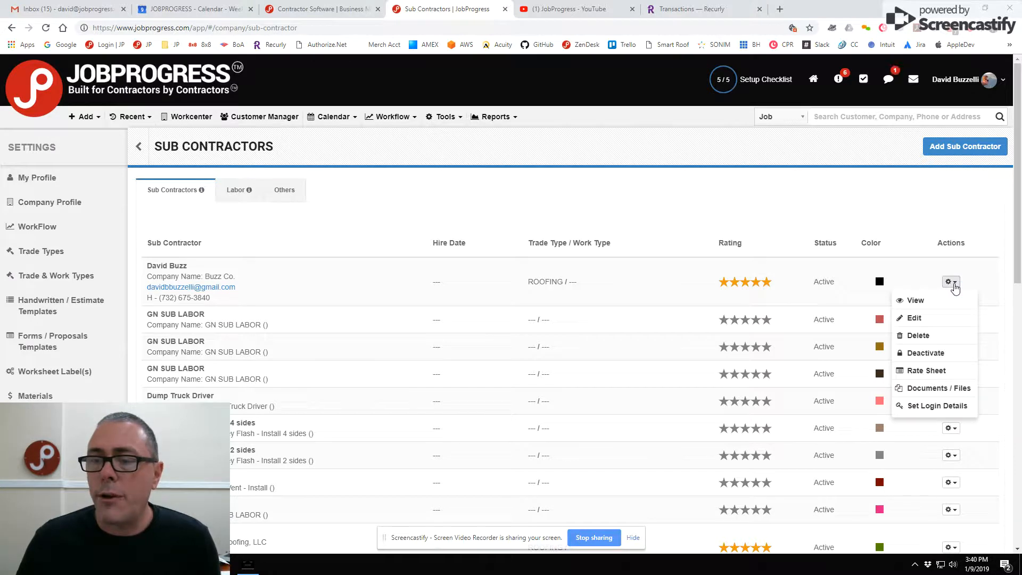
{"action": "mouse_move", "coordinate": [925, 369]}
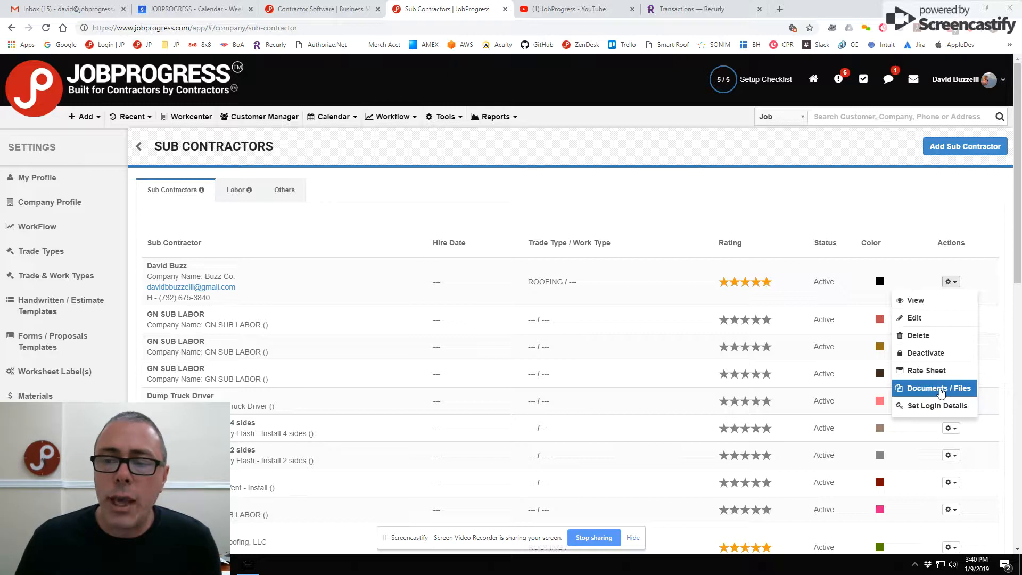
{"action": "left_click", "coordinate": [939, 388]}
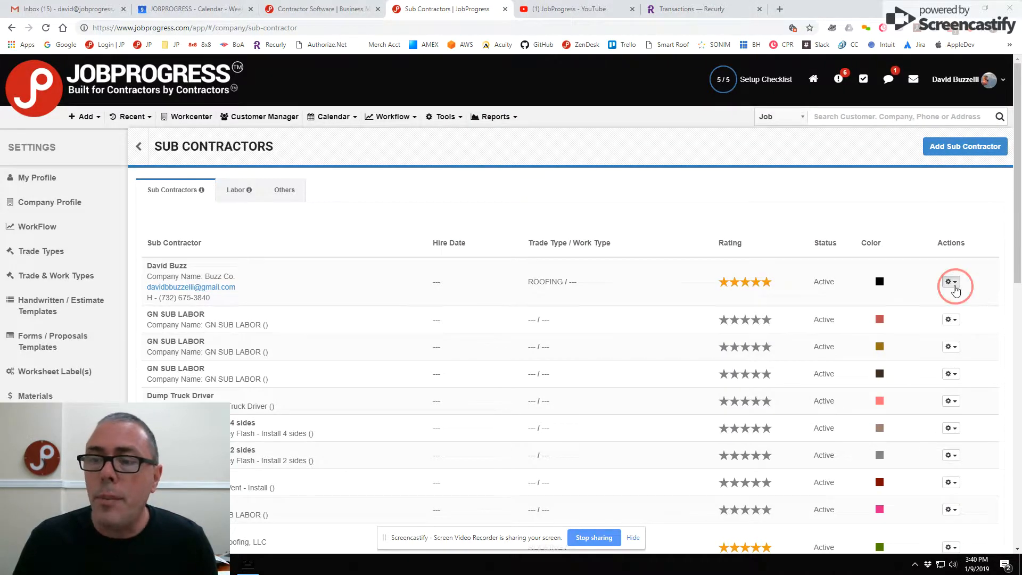
{"action": "mouse_move", "coordinate": [927, 401]}
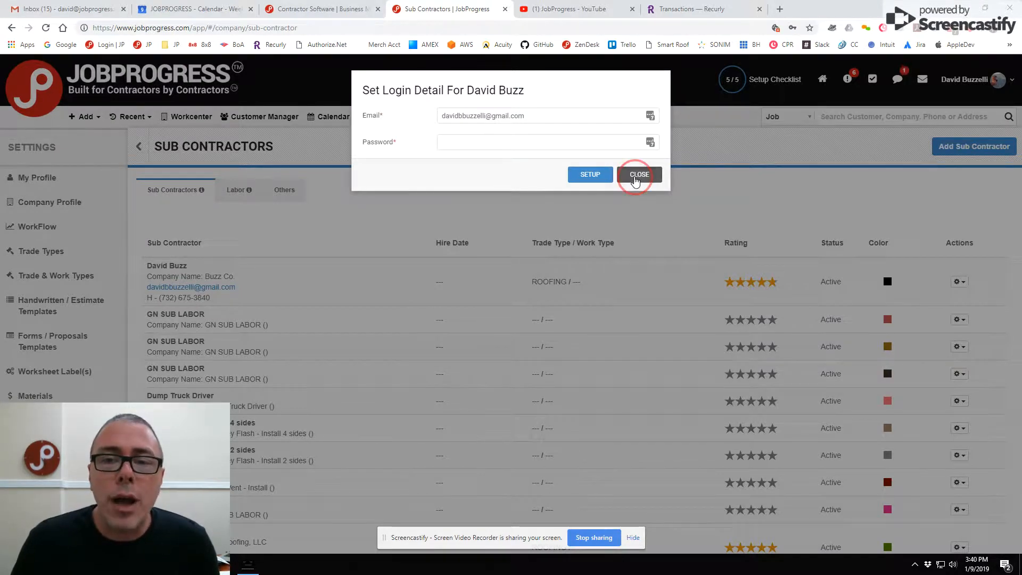
Close the Set Login Detail dialog without saving changes
{"action": "left_click", "coordinate": [638, 174]}
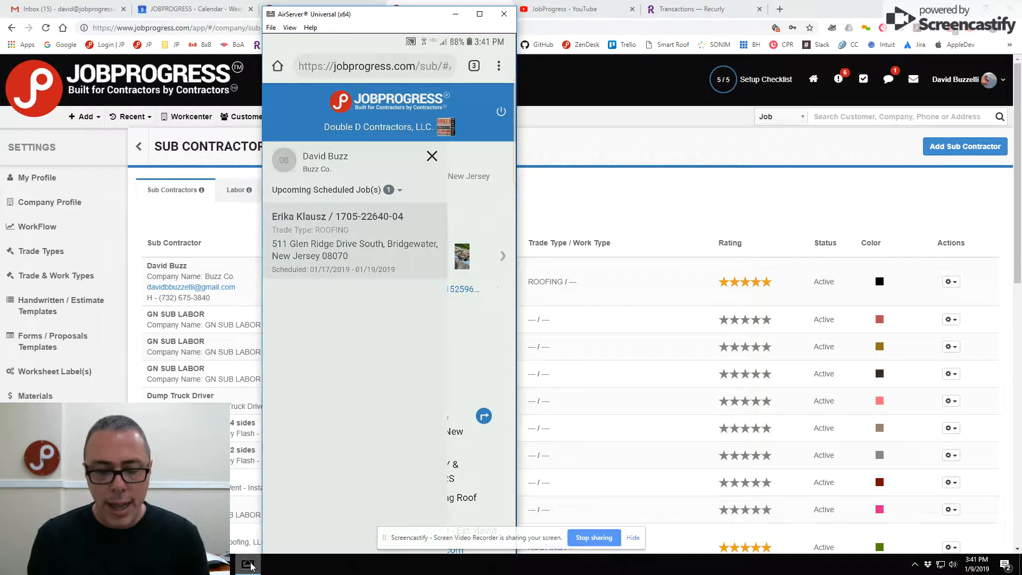
{"action": "left_click", "coordinate": [397, 190]}
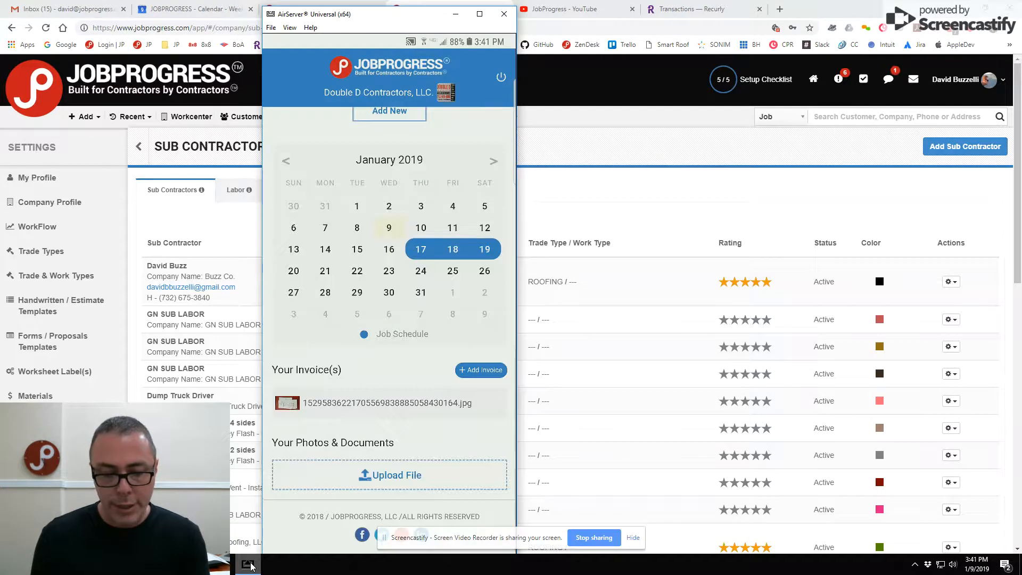
{"action": "mouse_move", "coordinate": [424, 273]}
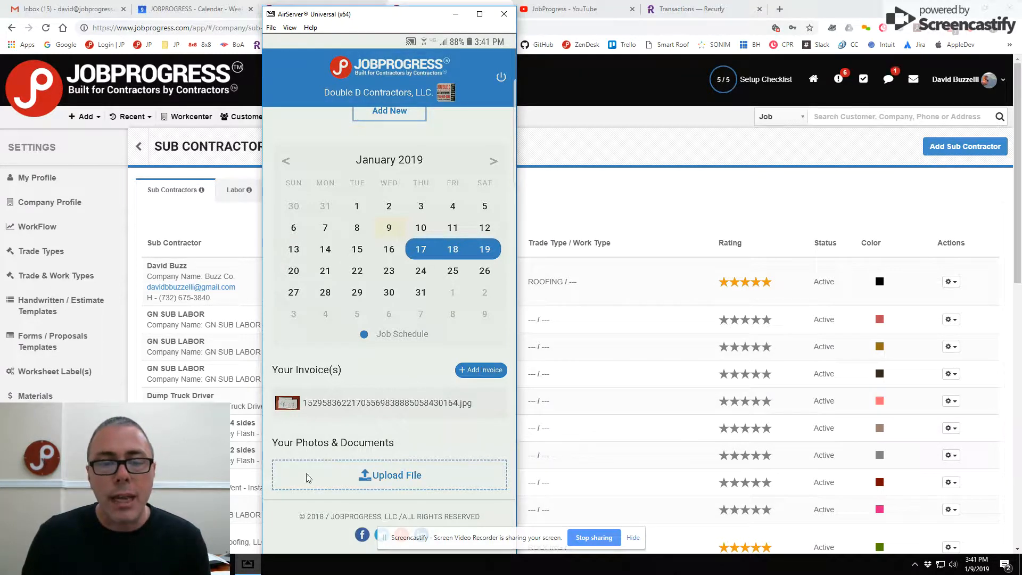
{"action": "mouse_move", "coordinate": [403, 447]}
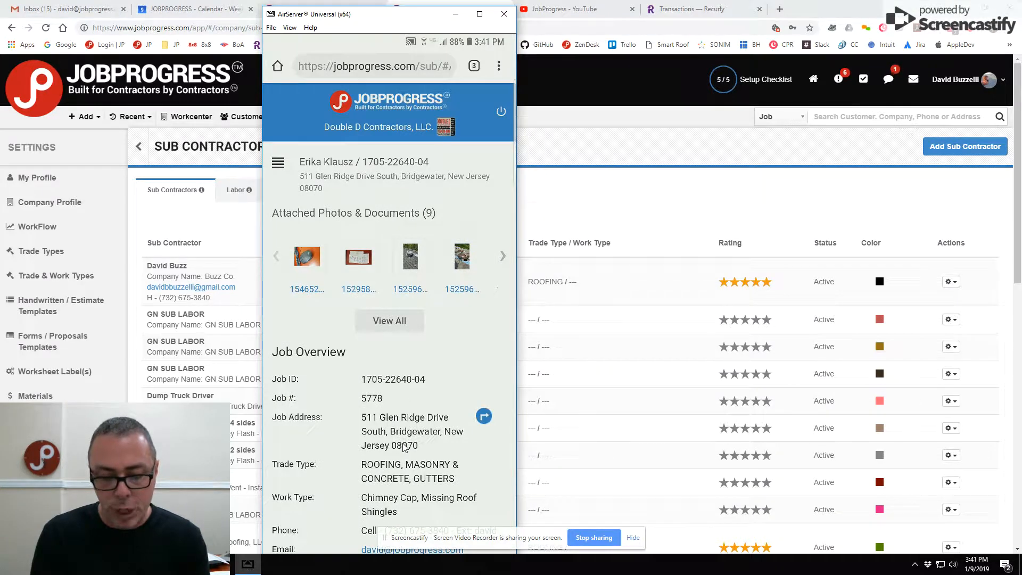
{"action": "scroll", "scroll_direction": "down", "scroll_amount": 3}
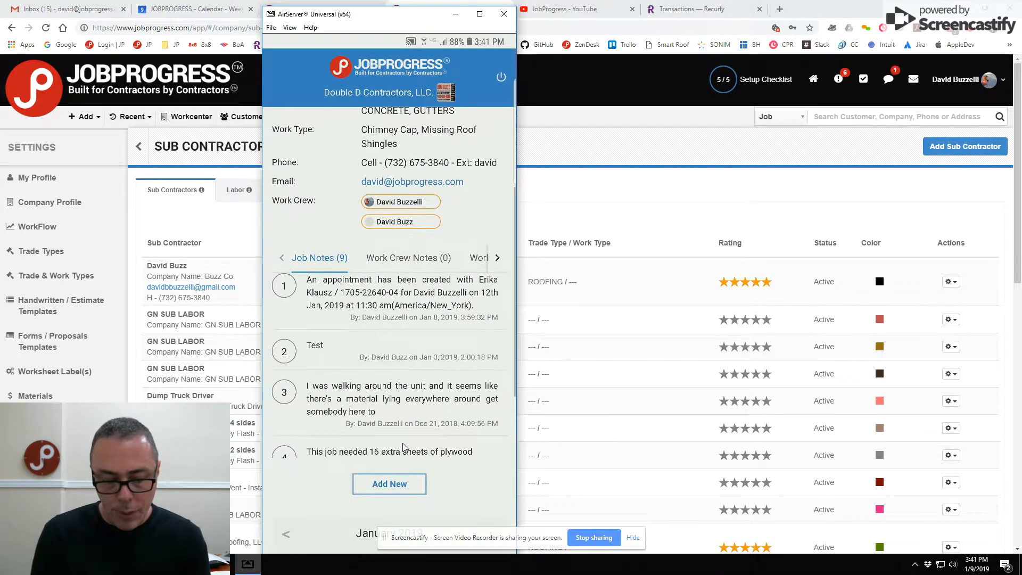
Save a job note: 'This particular job requires 3 more bundles of GAF timberline shingles'
{"action": "left_click", "coordinate": [388, 484]}
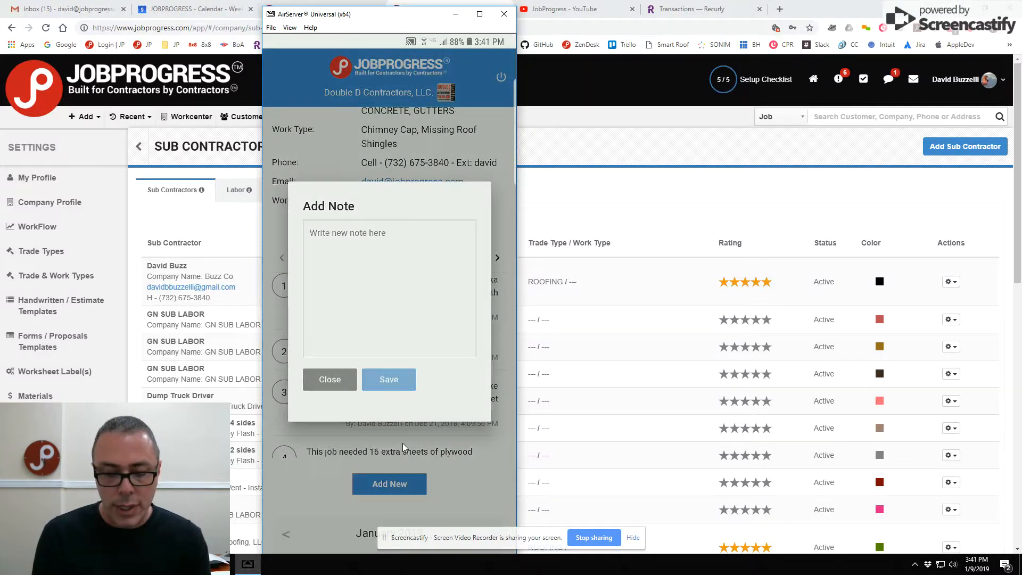
{"action": "left_click", "coordinate": [389, 195]}
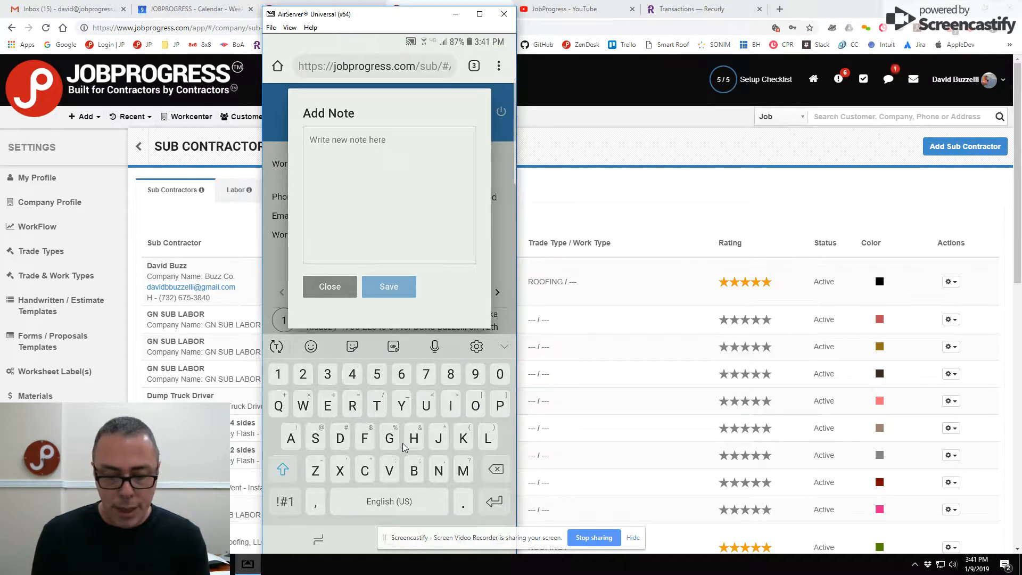
{"action": "type", "text": "This"}
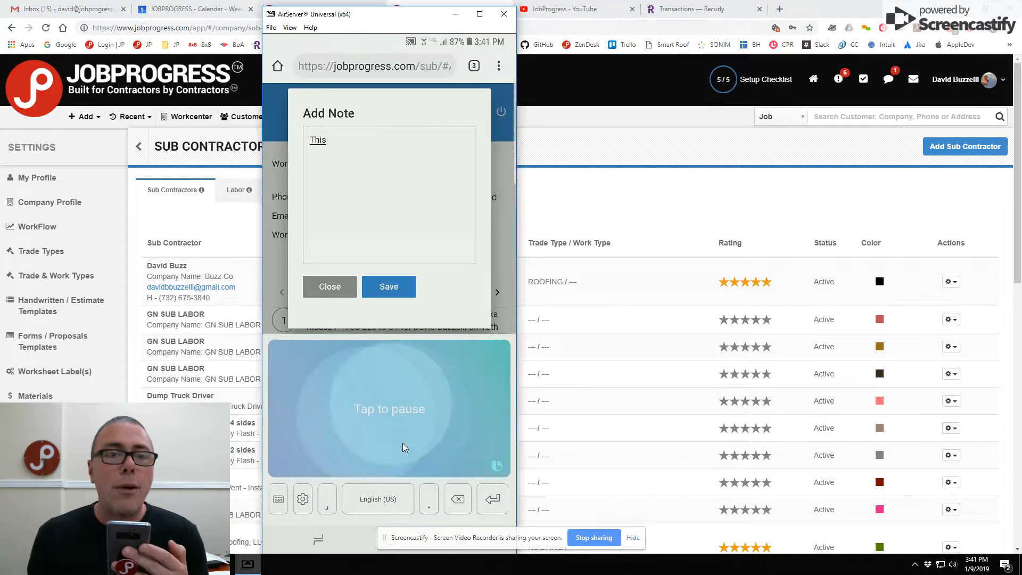
{"action": "type", "text": "particular job"}
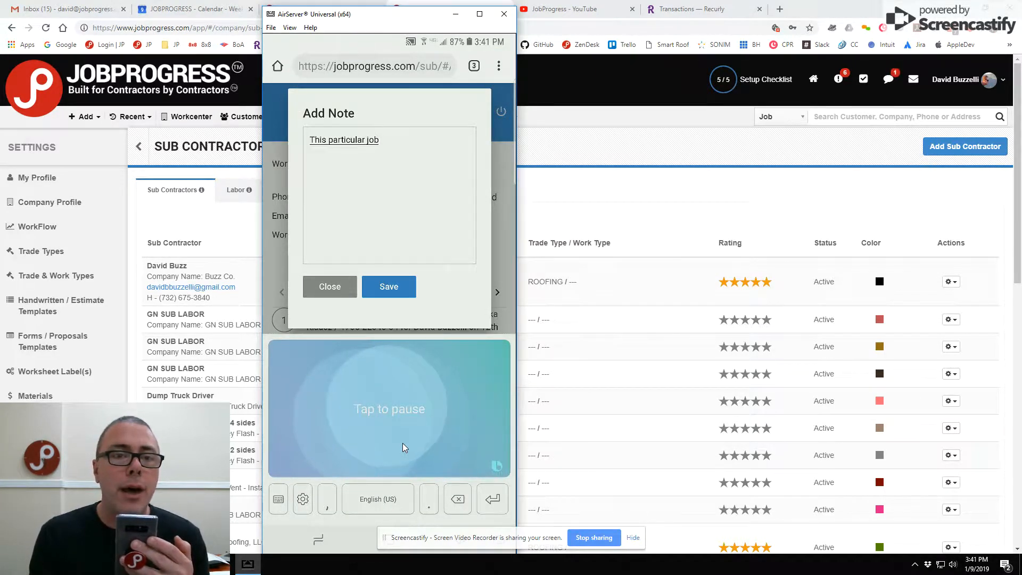
{"action": "type", "text": "requires 3 more bundles of"}
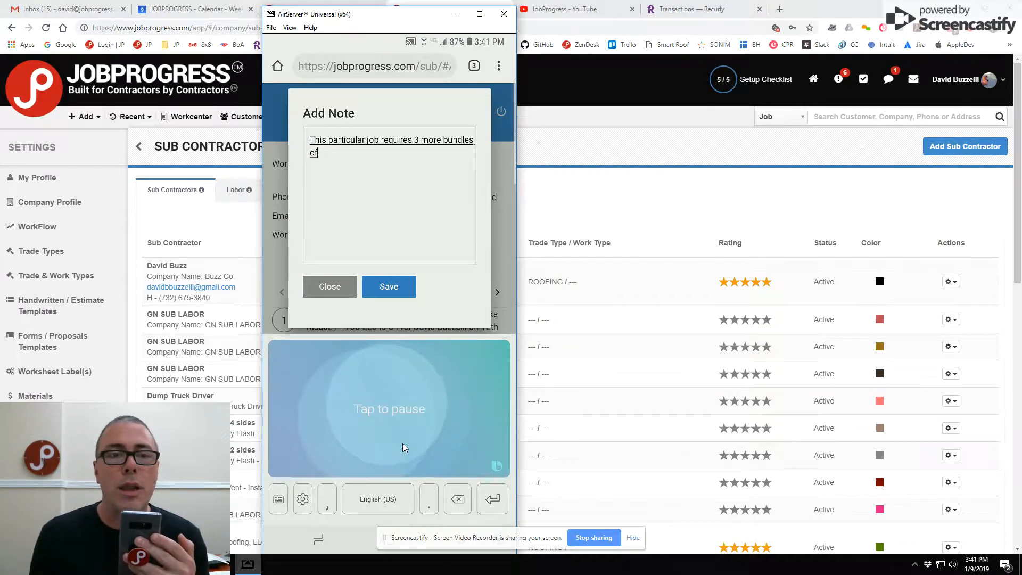
{"action": "type", "text": "GAF timberline shingles charcoal please delete"}
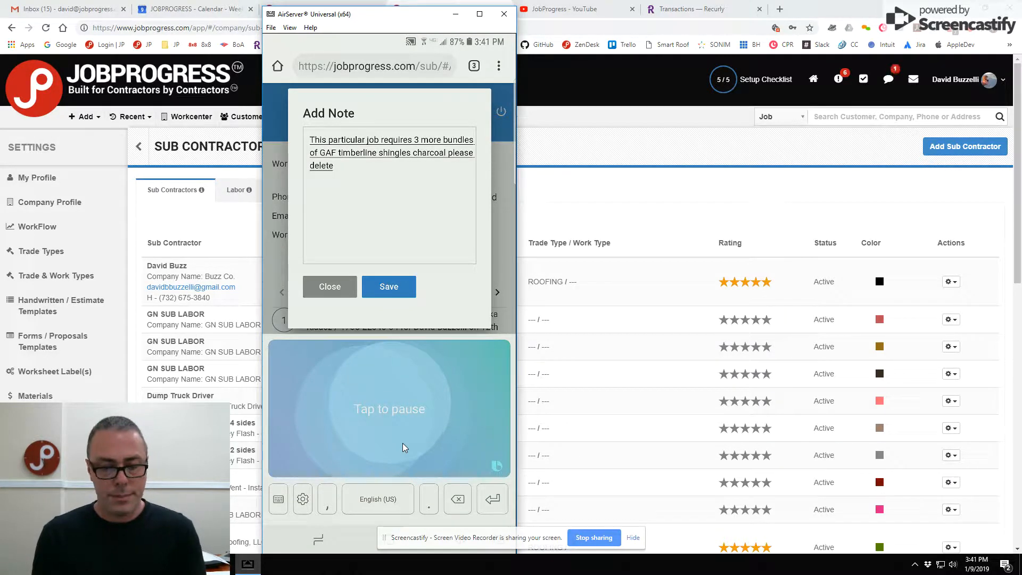
{"action": "left_click", "coordinate": [387, 286]}
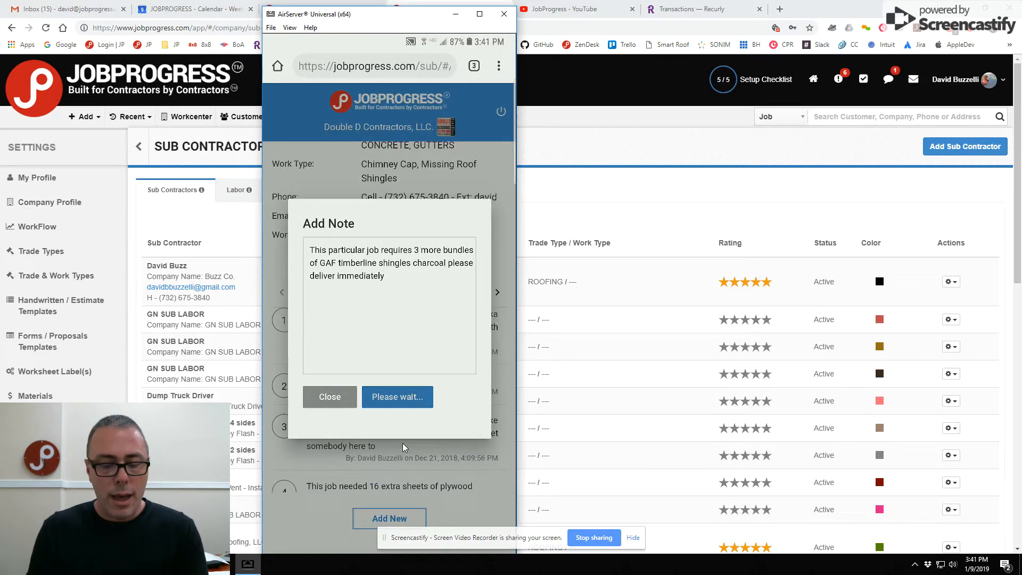
{"action": "left_click", "coordinate": [397, 396]}
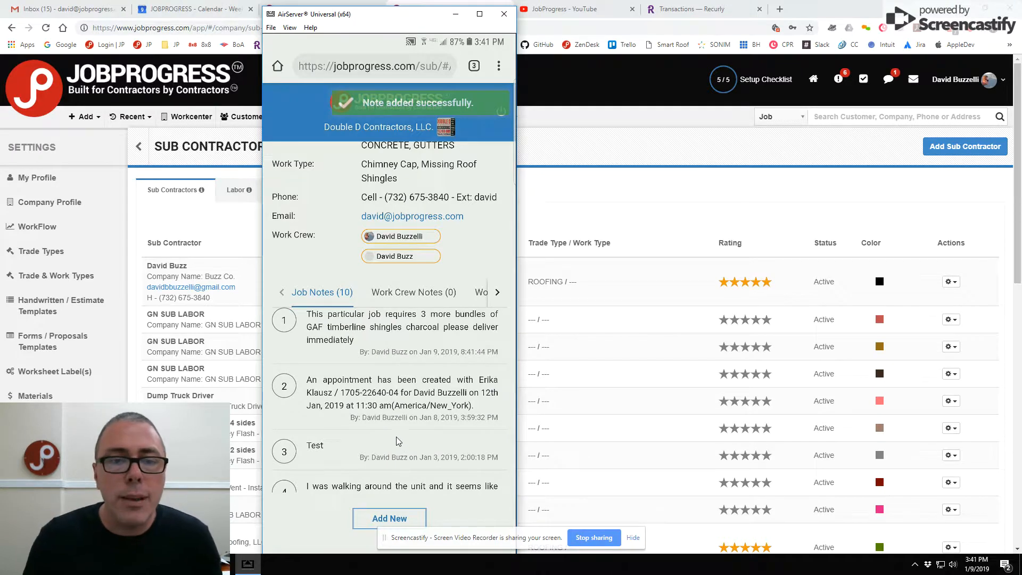
{"action": "mouse_move", "coordinate": [385, 435]}
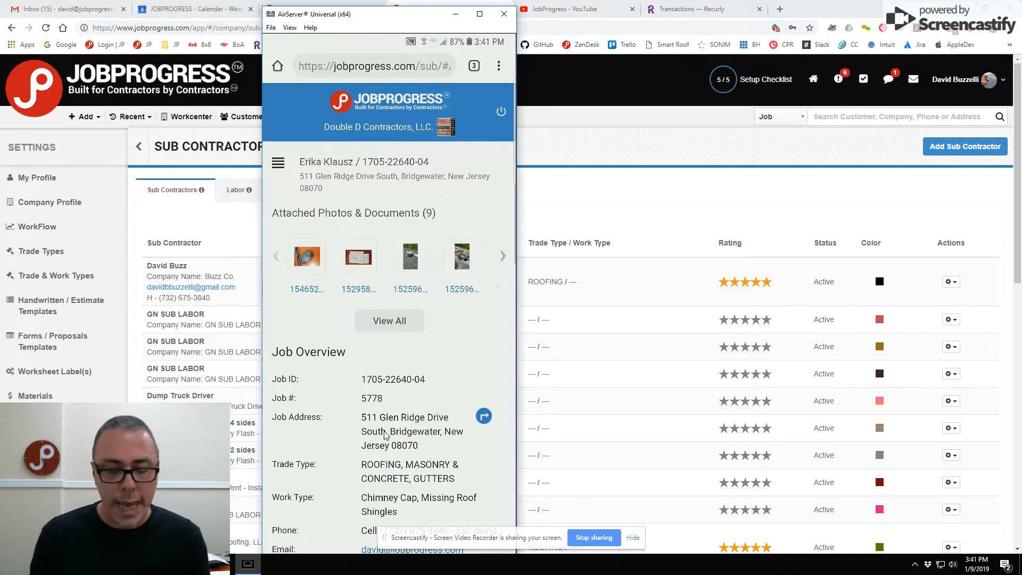
Scroll the job page and return to the JobProgress mobile home screen
{"action": "scroll", "scroll_direction": "down", "scroll_amount": 3}
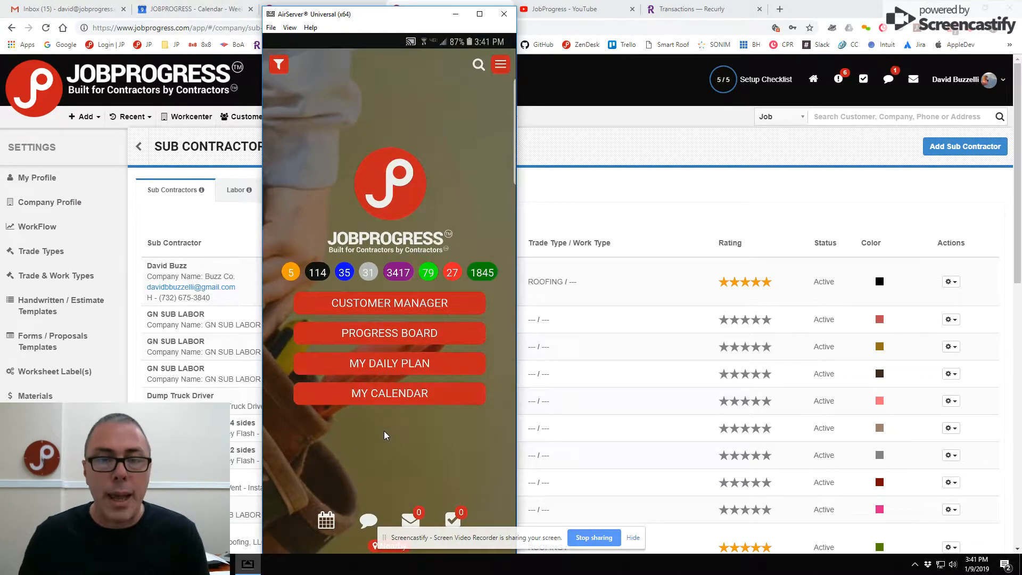
{"action": "mouse_move", "coordinate": [414, 223]}
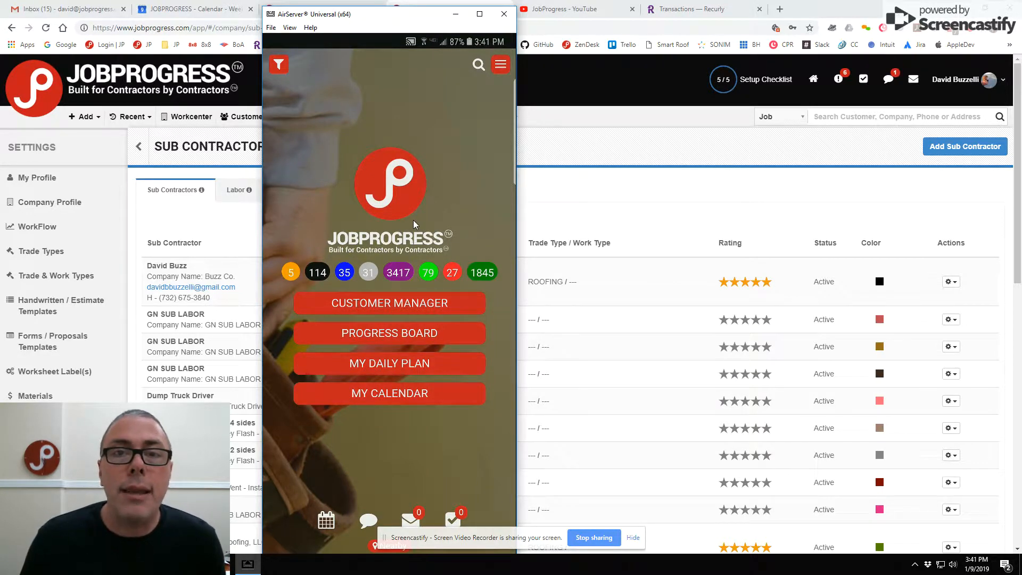